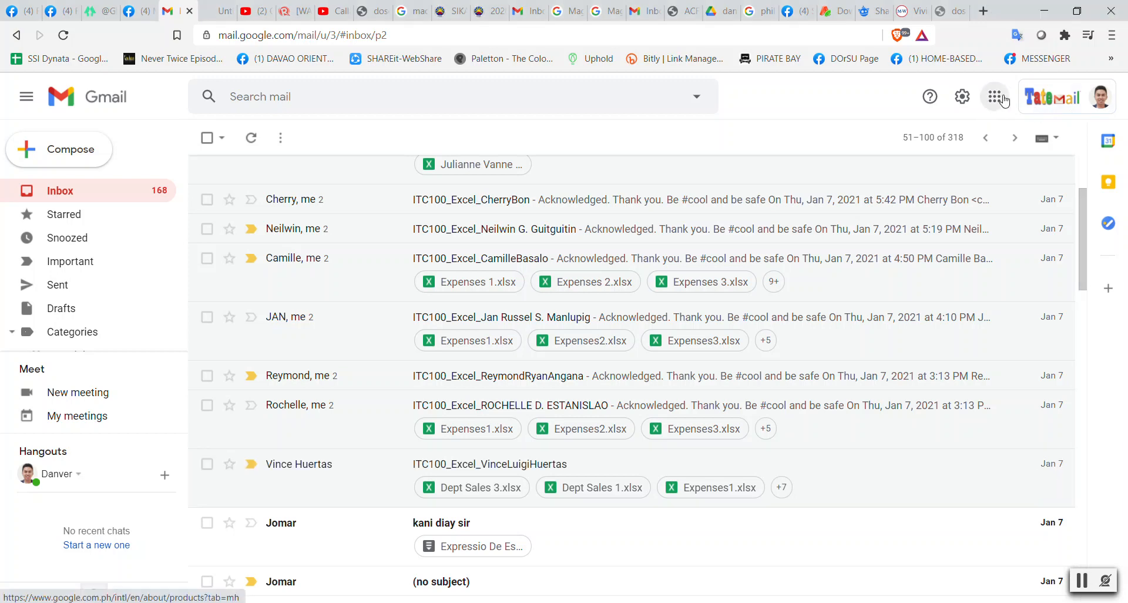
Bring up the Google apps launcher from the Gmail inbox.
left_click(995, 95)
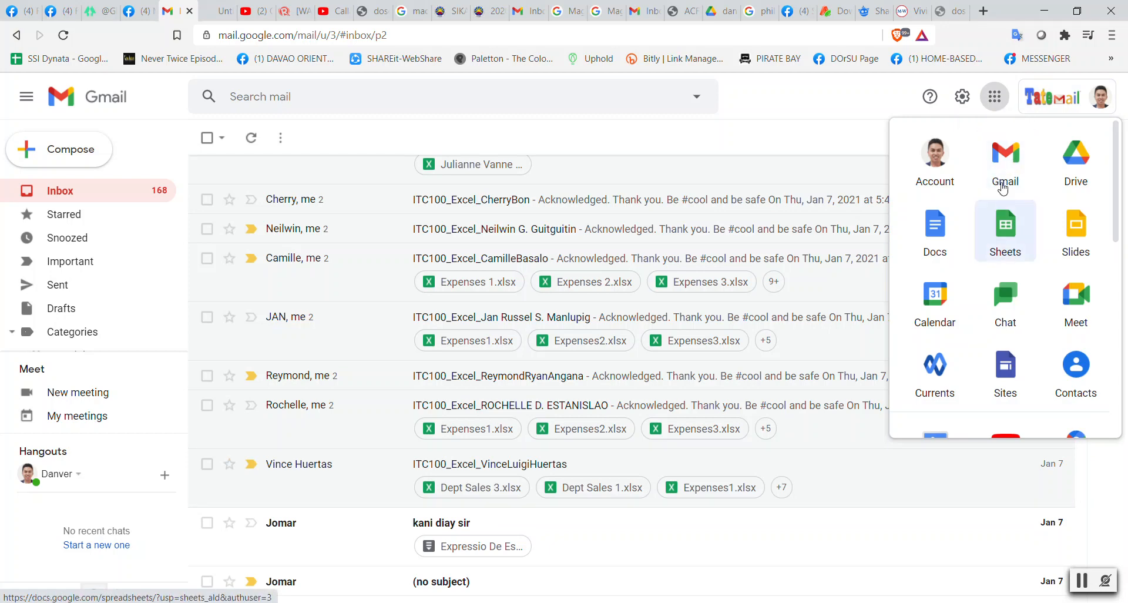
mouse_move(906, 96)
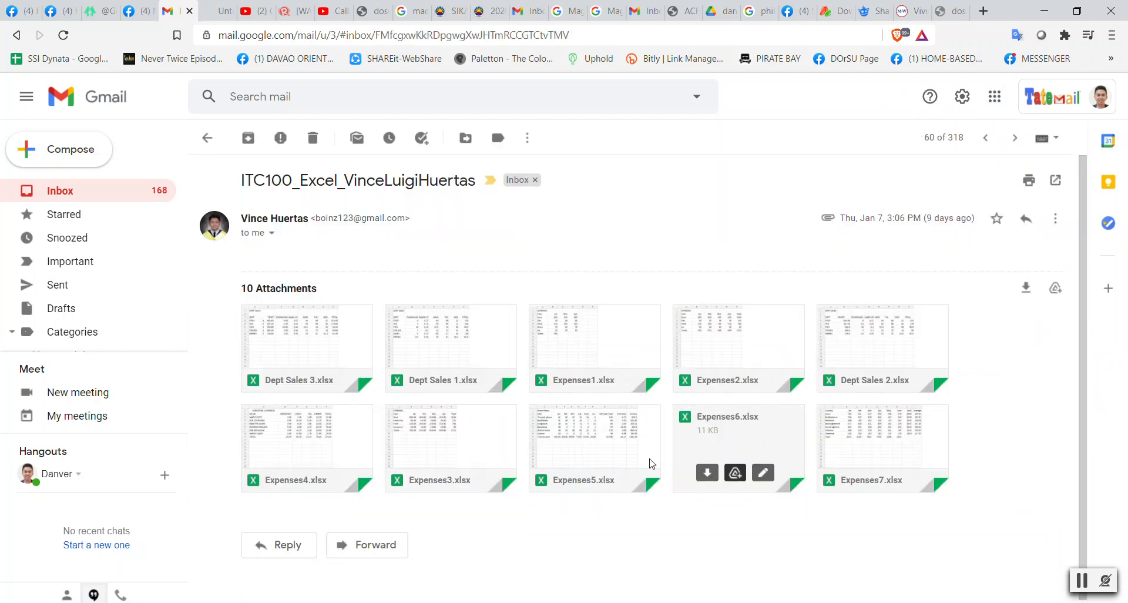
mouse_move(868, 468)
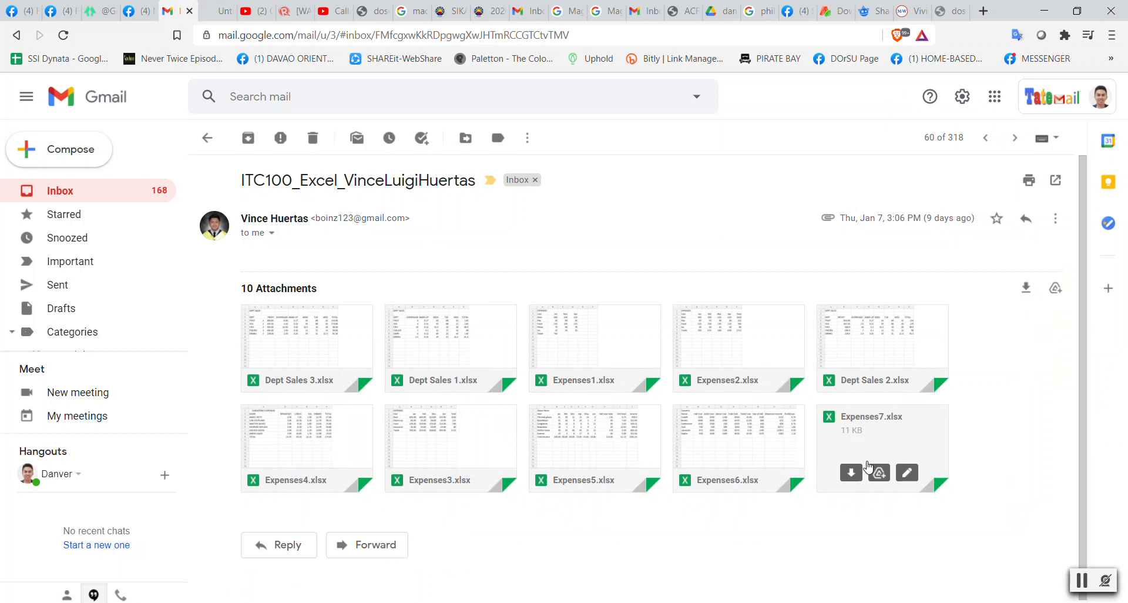
mouse_move(901, 461)
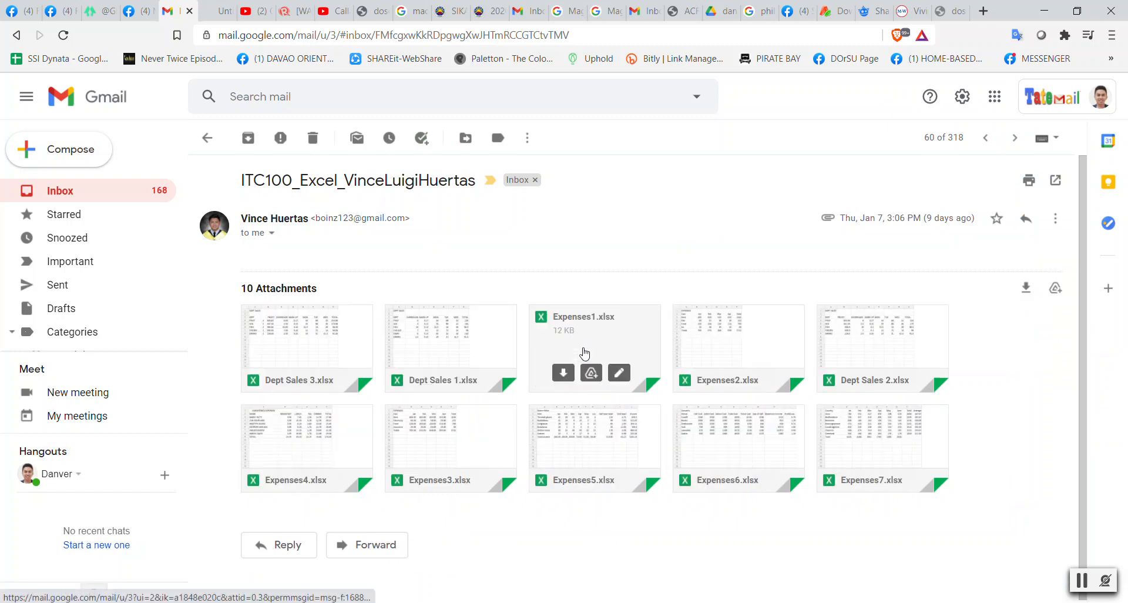
mouse_move(609, 446)
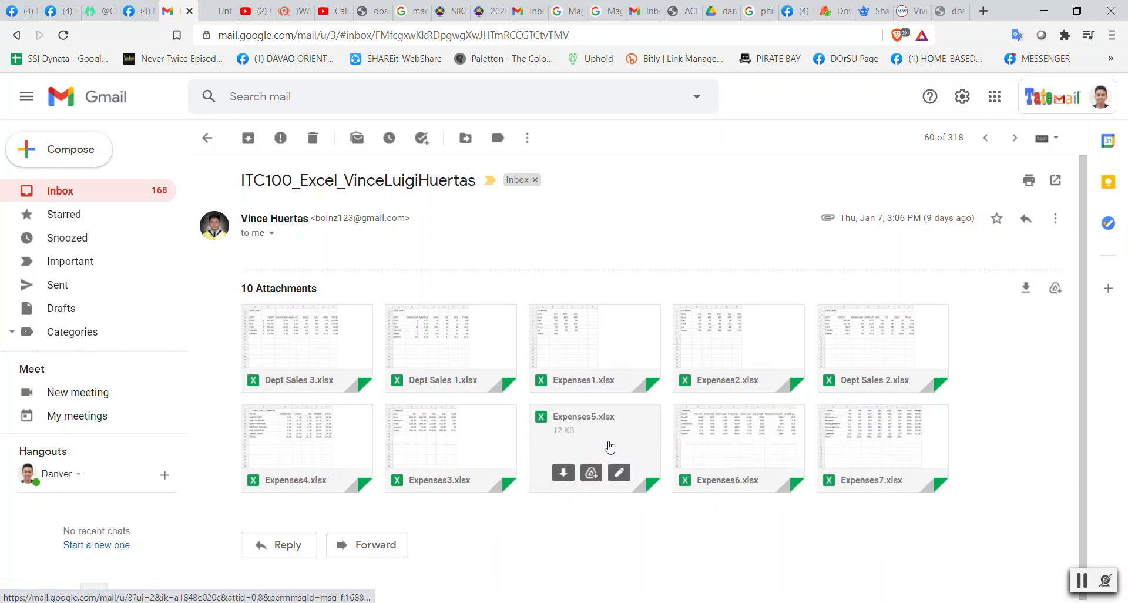
mouse_move(308, 336)
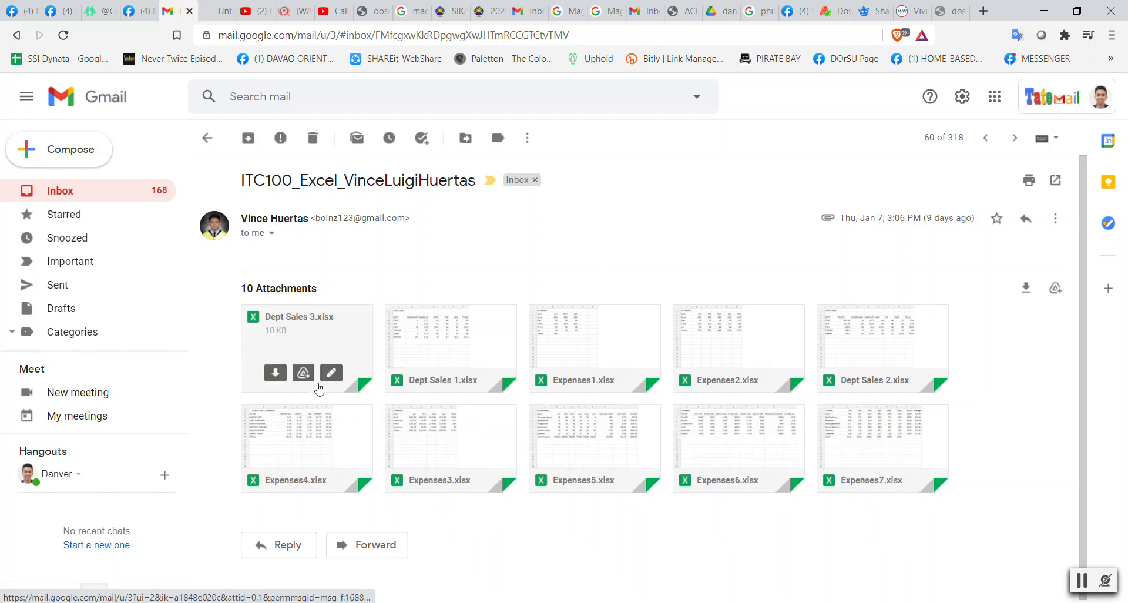
mouse_move(493, 349)
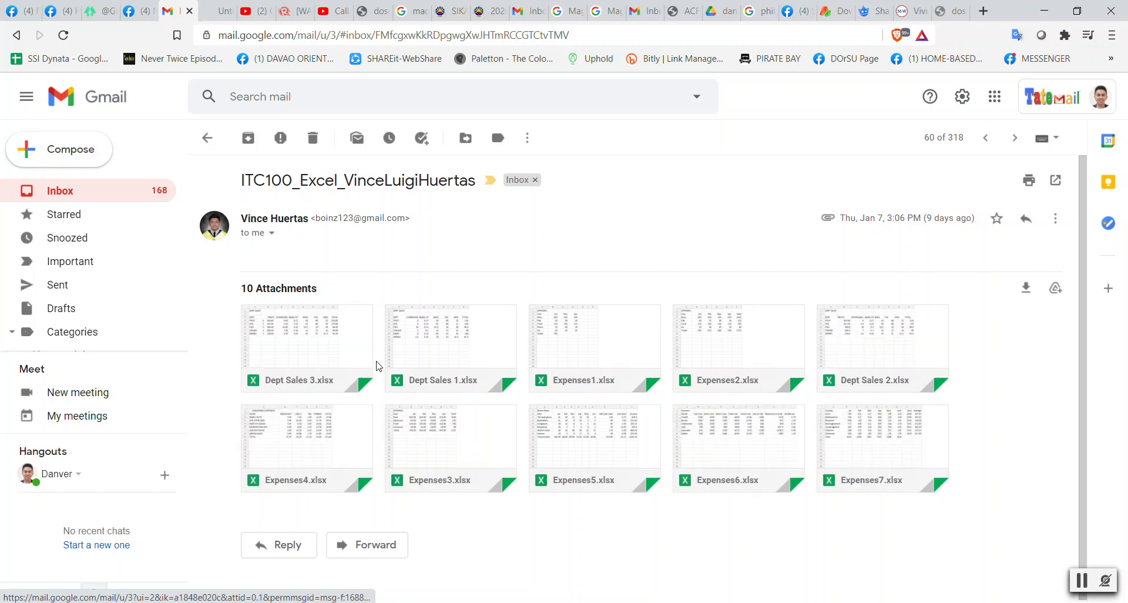
mouse_move(594, 347)
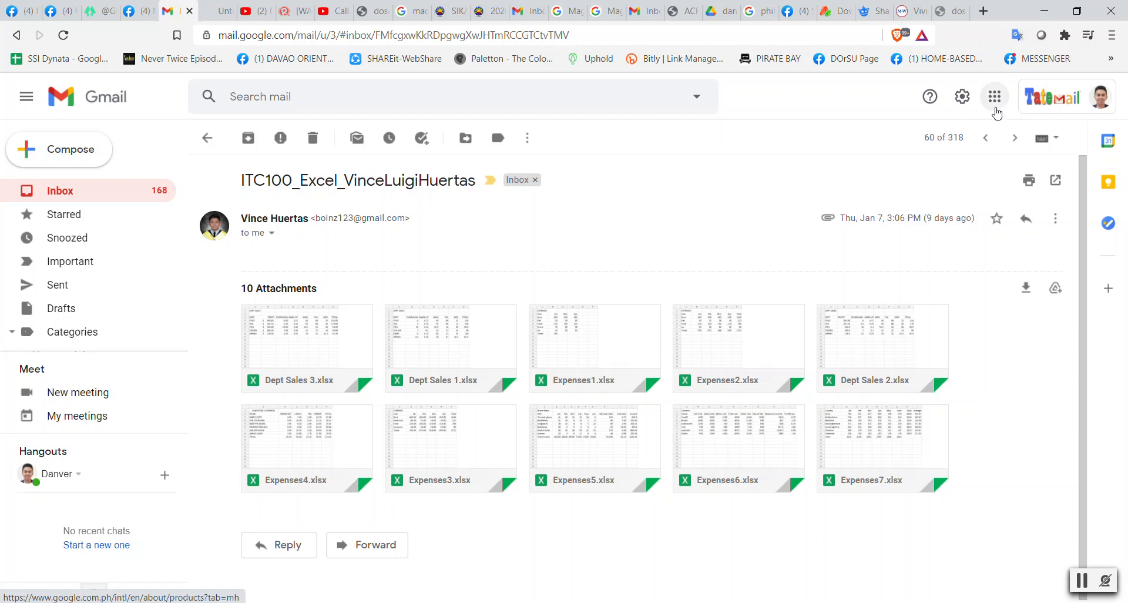
Go to Google Sheets from the apps launcher and start a new blank spreadsheet.
left_click(993, 96)
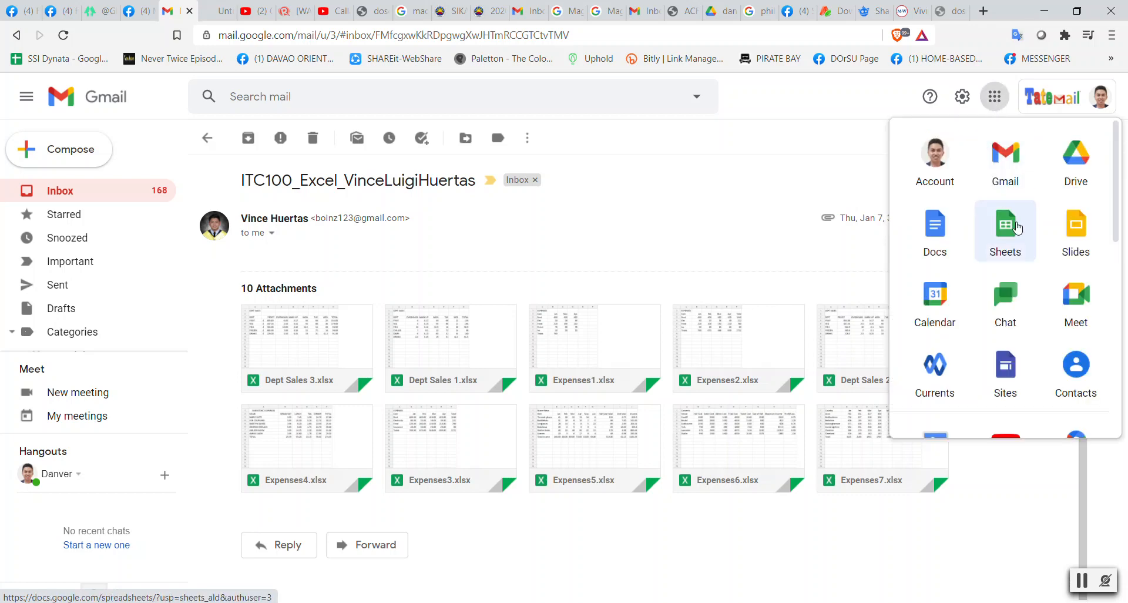
left_click(1004, 230)
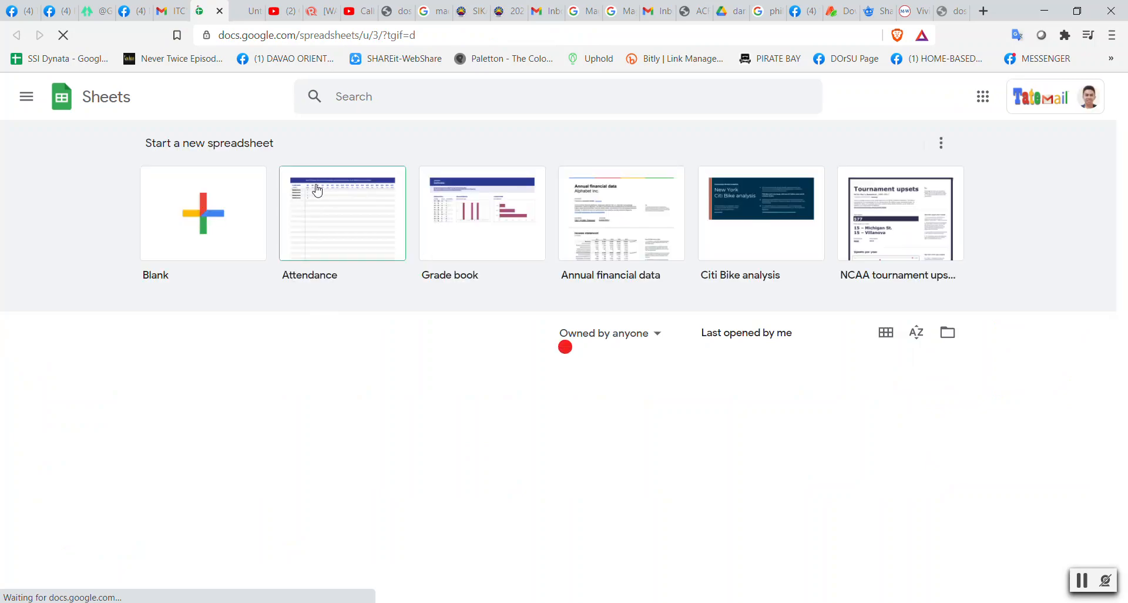
left_click(342, 214)
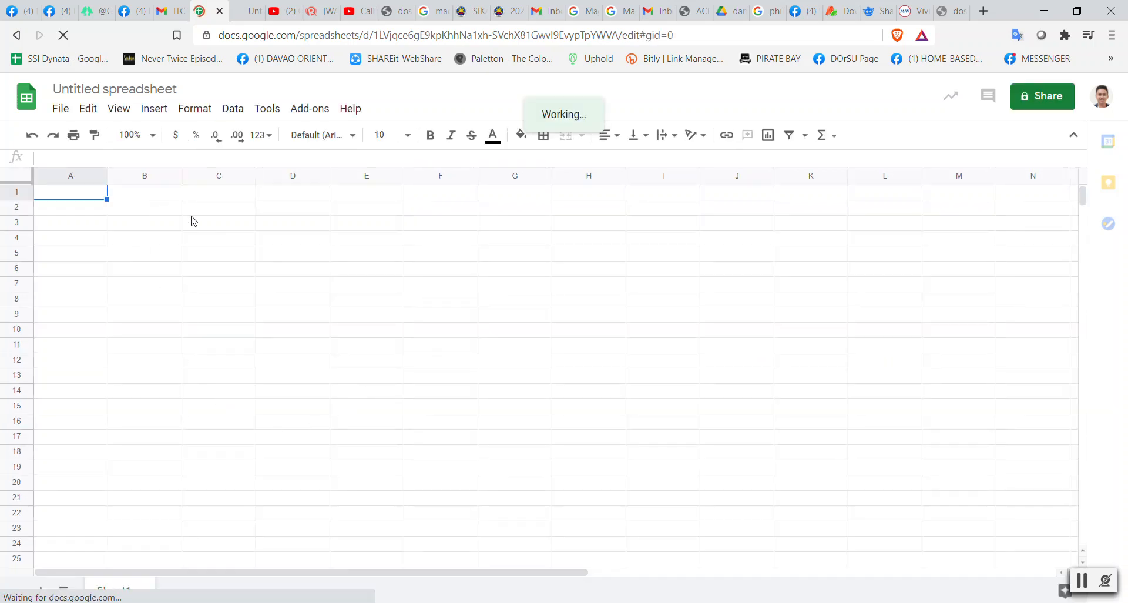
Rename the untitled spreadsheet to 'Excel Activities' and confirm by clicking into the grid.
left_click(114, 88)
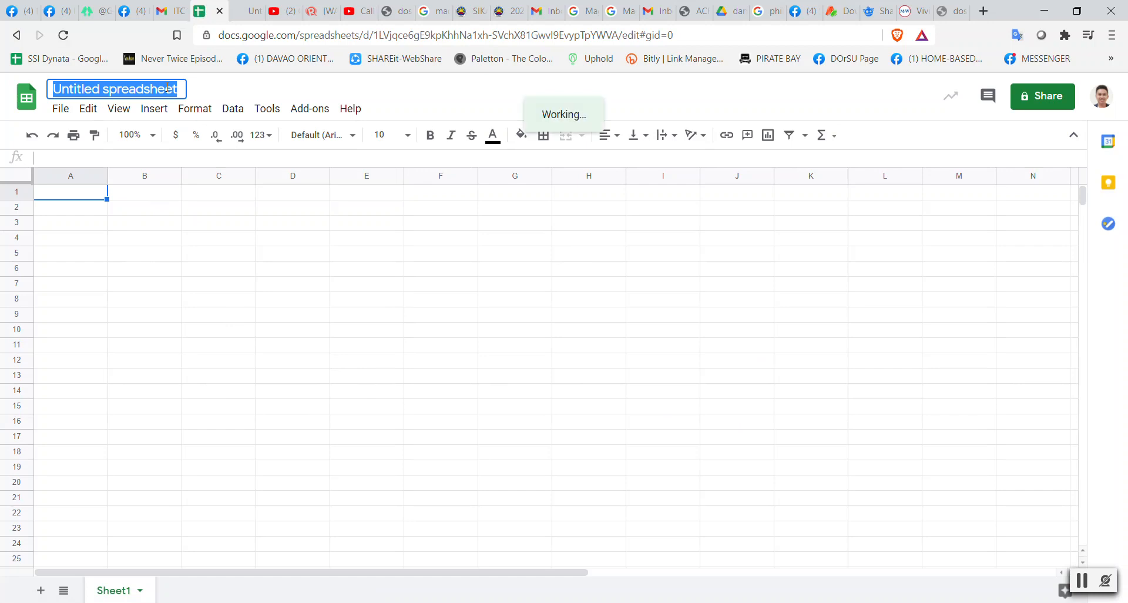
type("Execer")
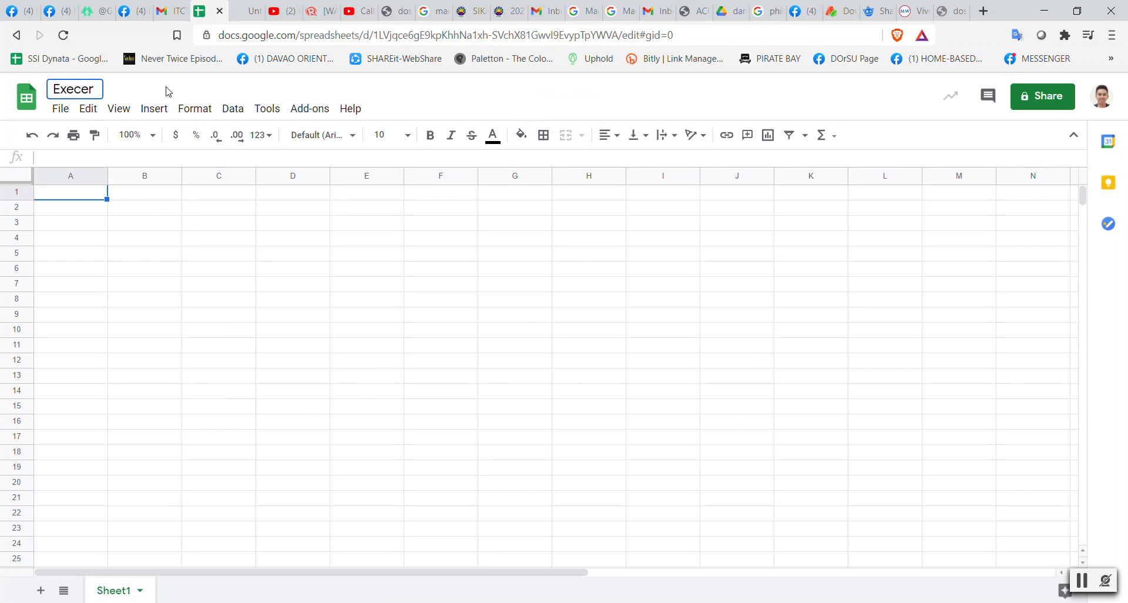
key("Backspace")
type("l ctivities")
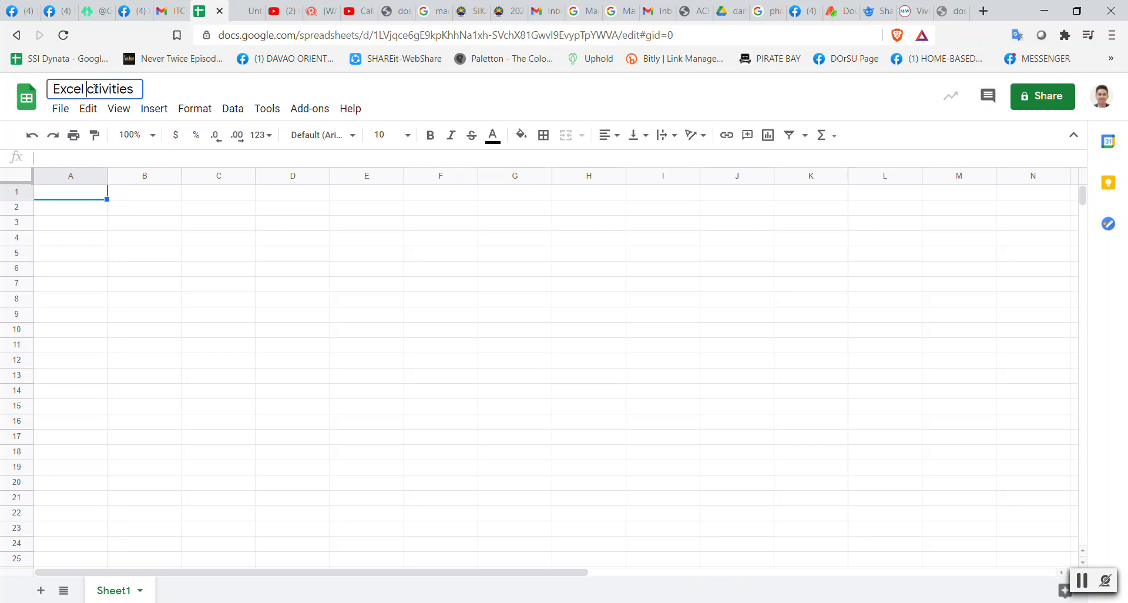
left_click(143, 222)
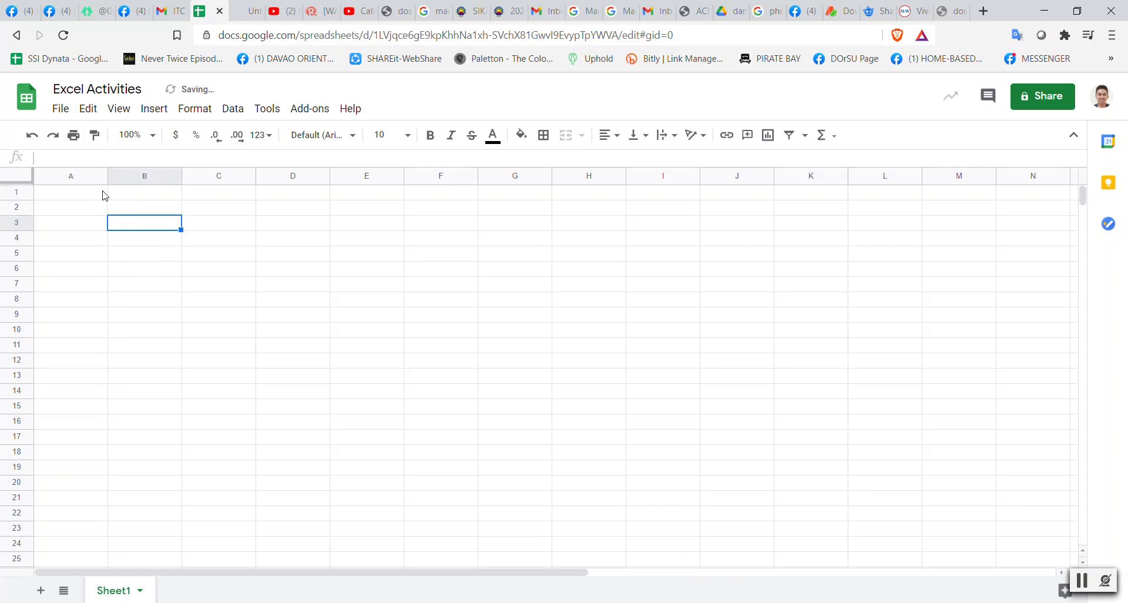
left_click(70, 191)
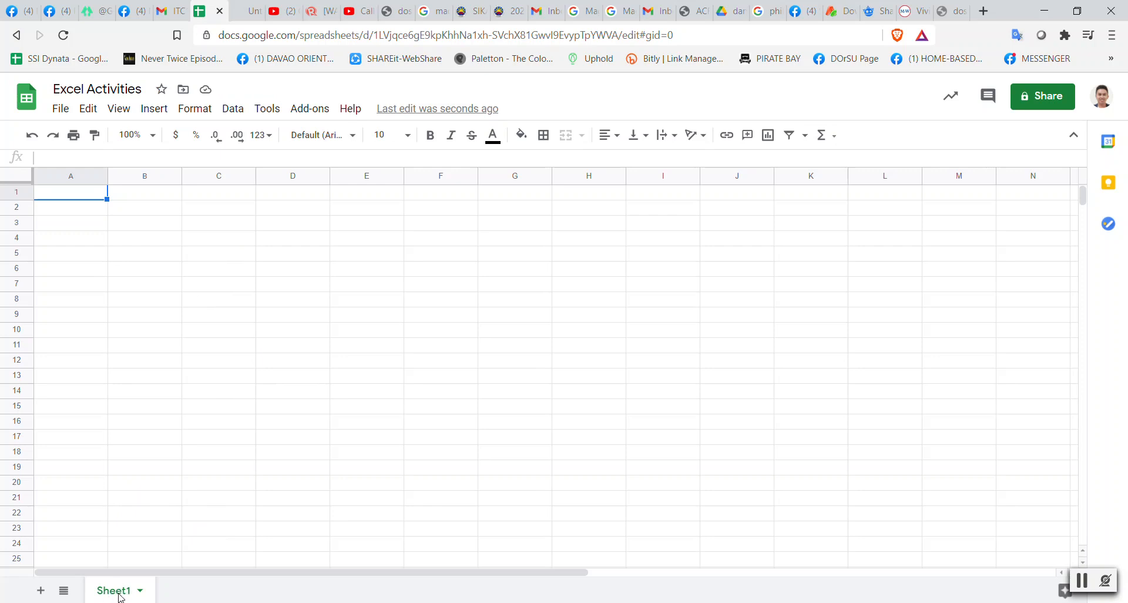
Name the tab 'Exer 1' and enter 'JULY MONTHLY EXPENSES' in cell A1.
type("eXE")
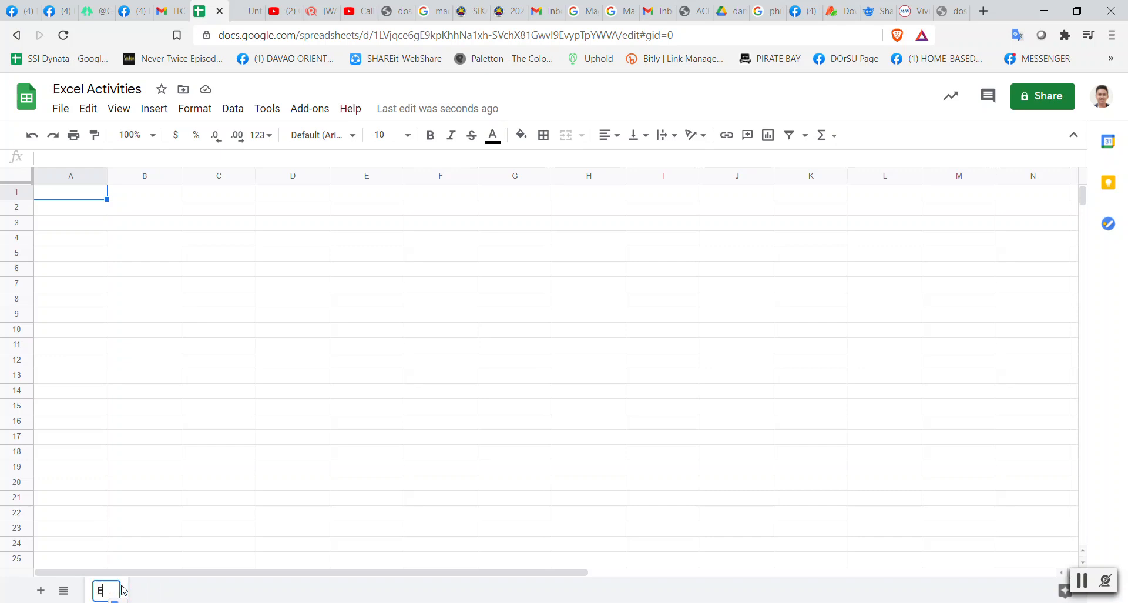
type("Exer 1")
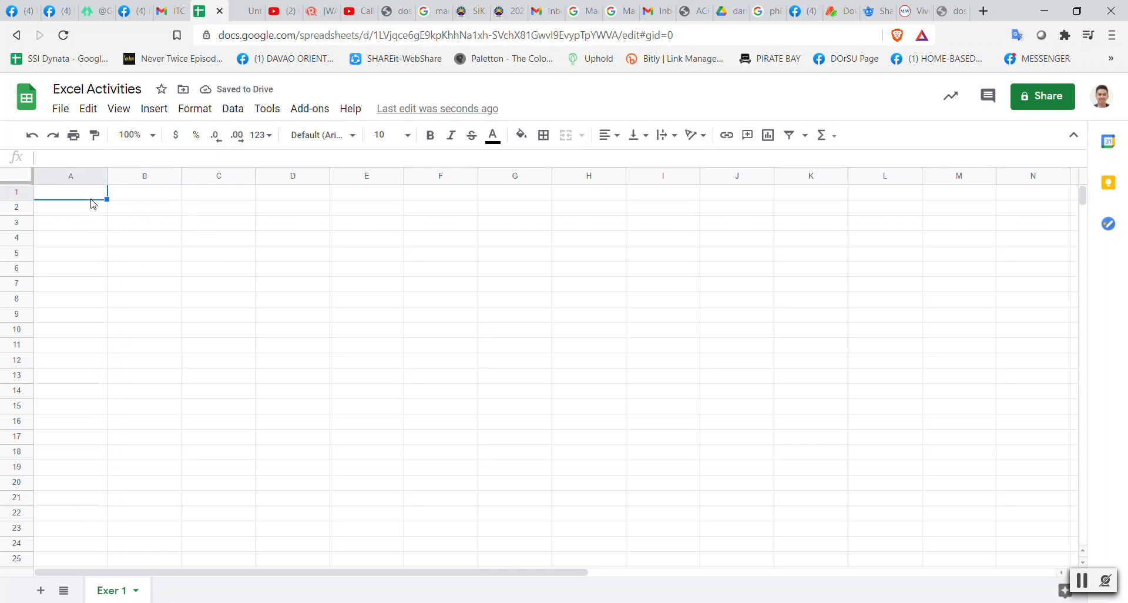
type("Mo")
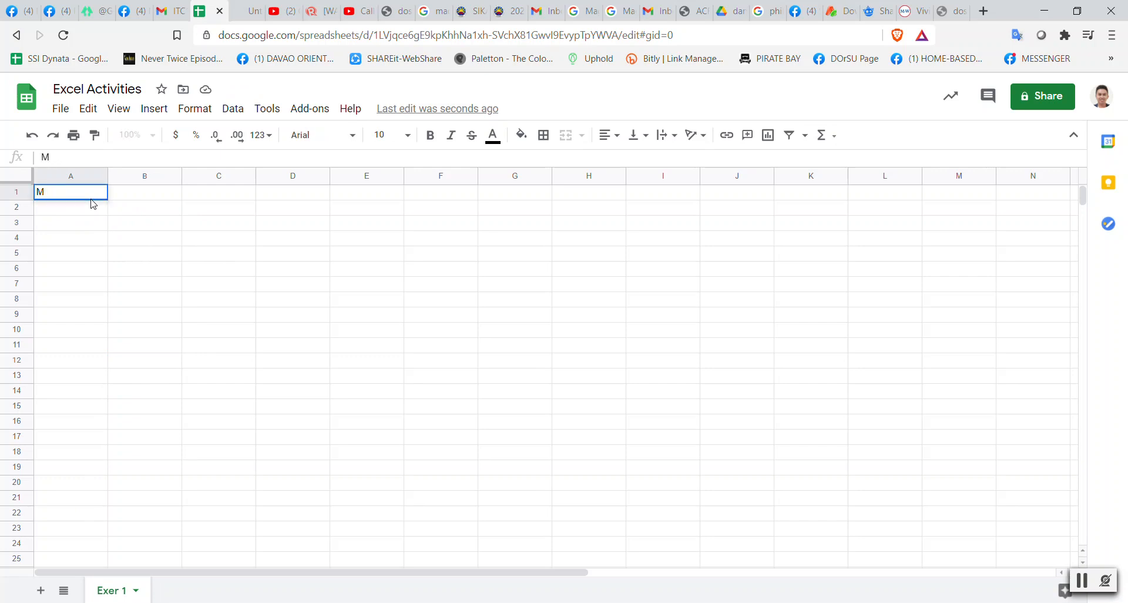
type("ONTHLY")
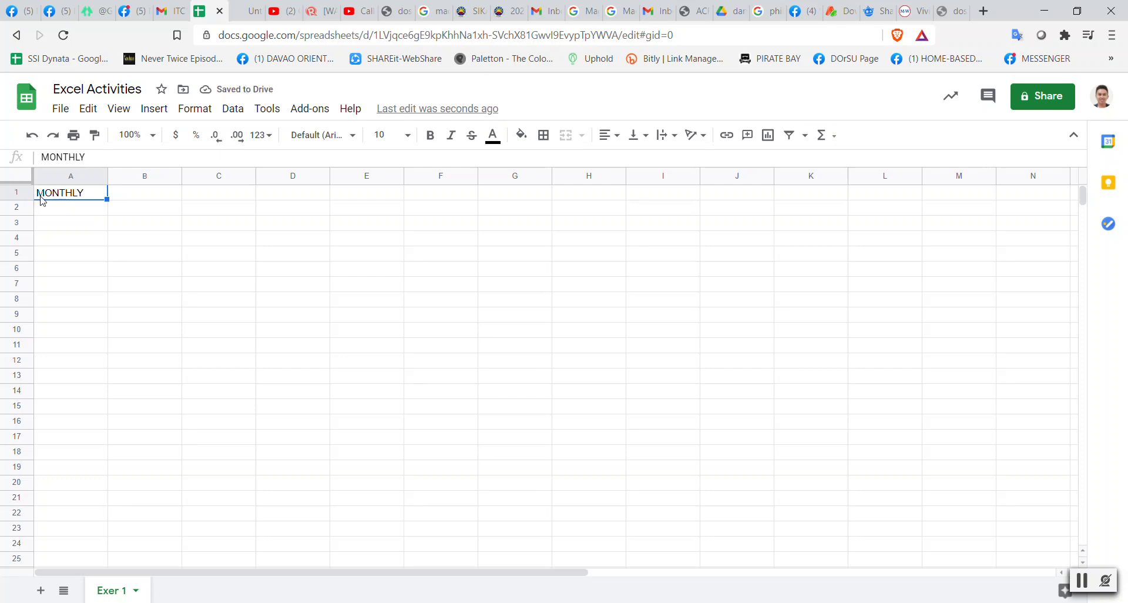
type("JULY")
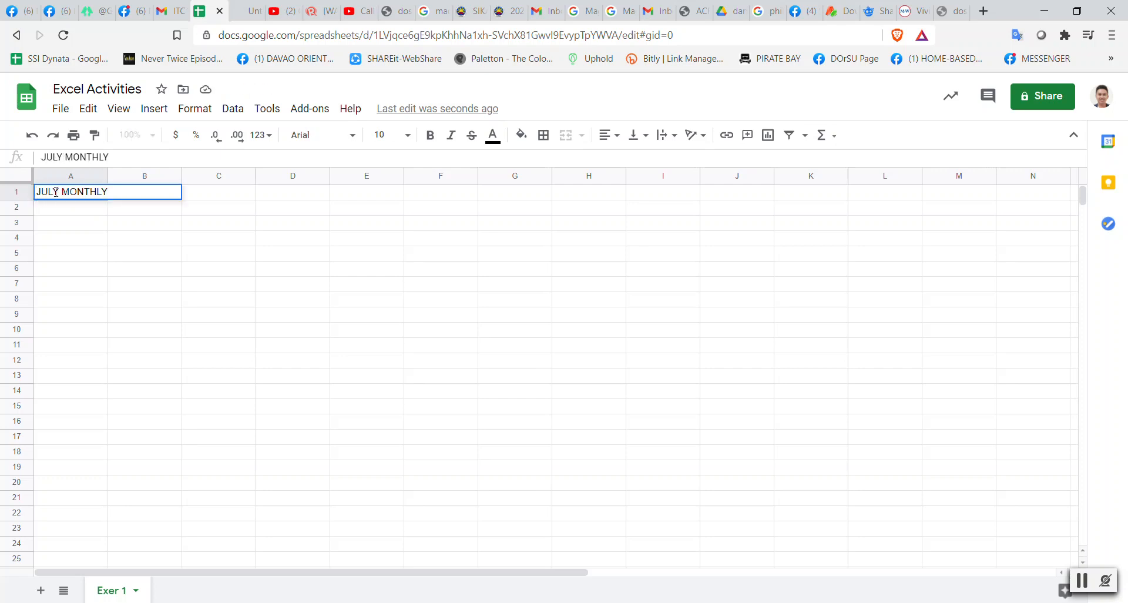
type("E")
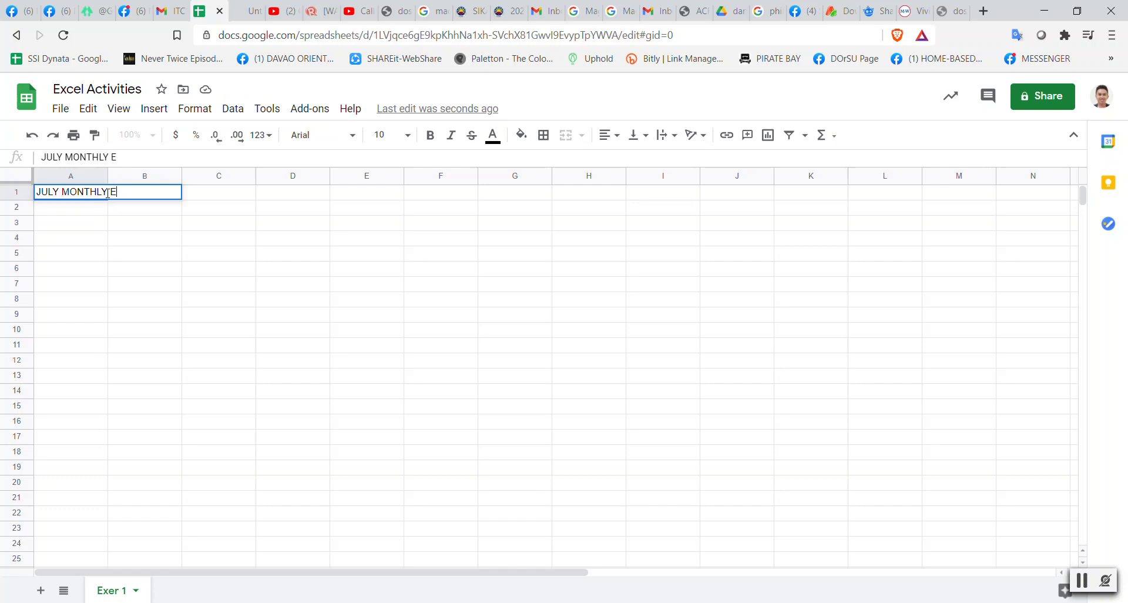
type("XPENSES")
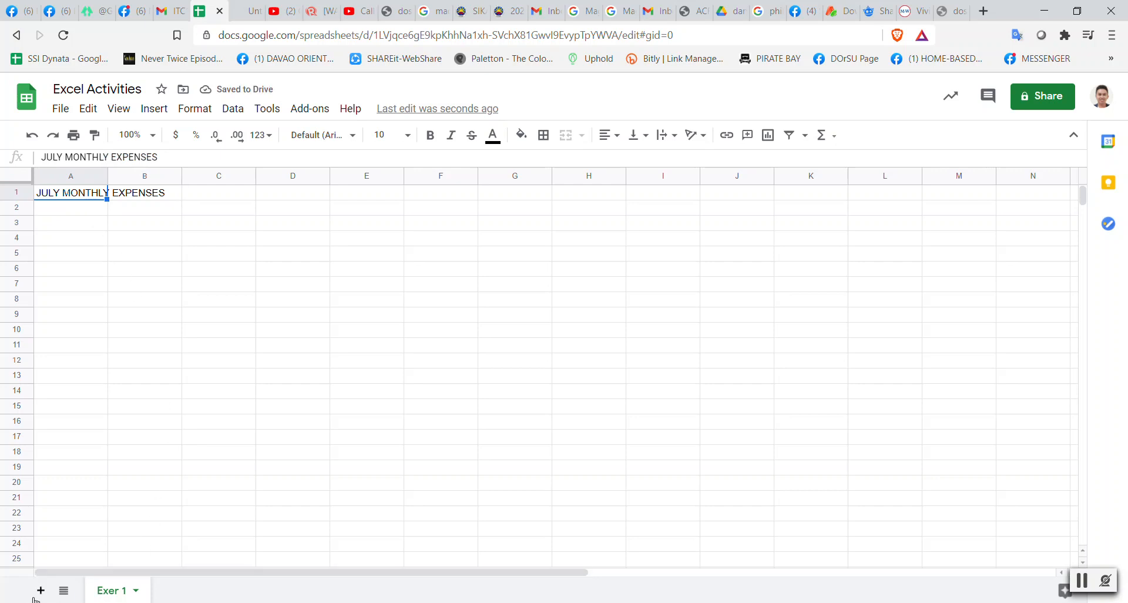
mouse_move(41, 590)
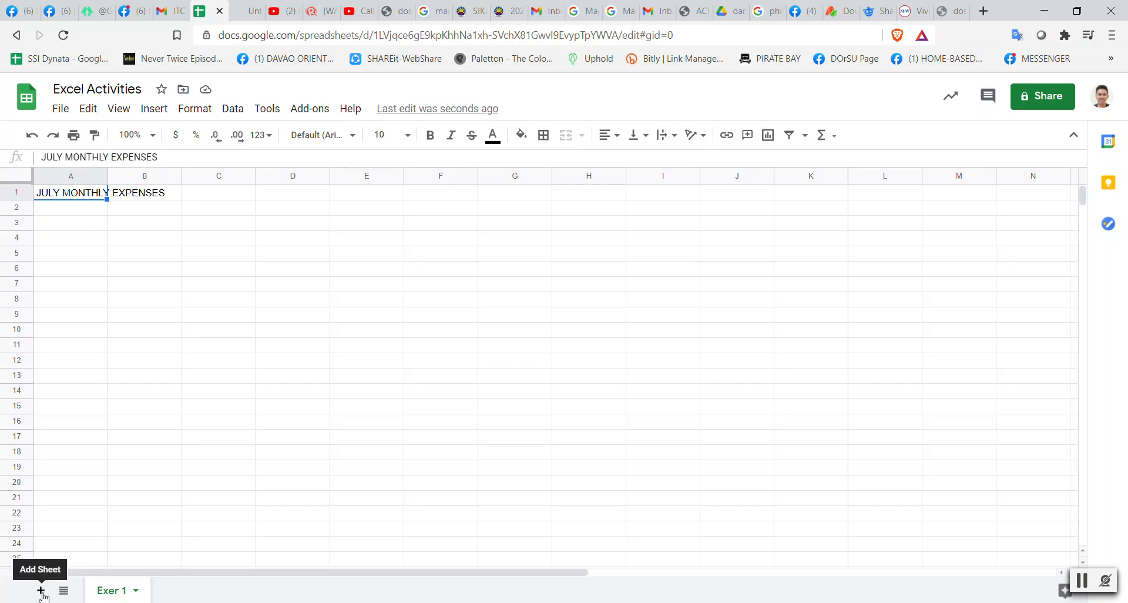
Add sheet 'Exer 2' with 'AUGUST MONTHLY EXPENSES' in A1, then add a third sheet.
left_click(41, 590)
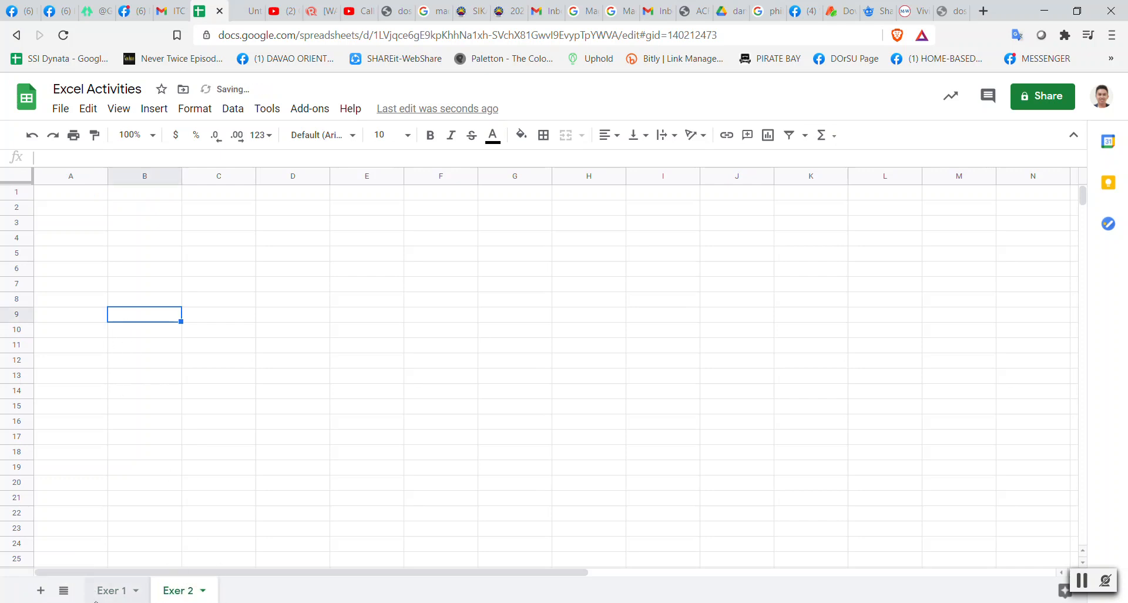
left_click(110, 589)
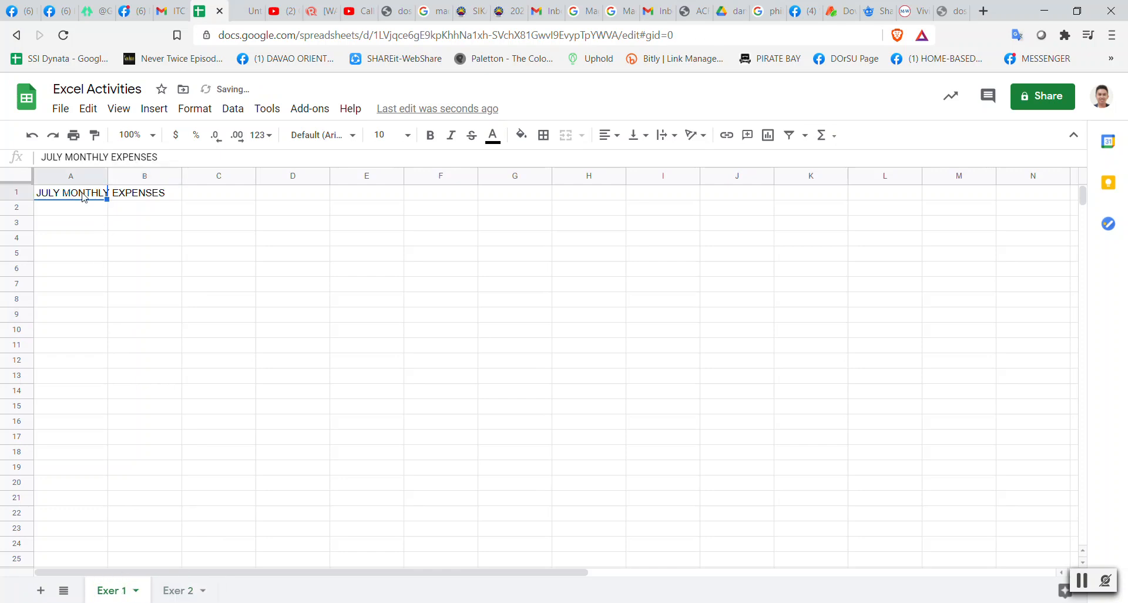
left_click(177, 590)
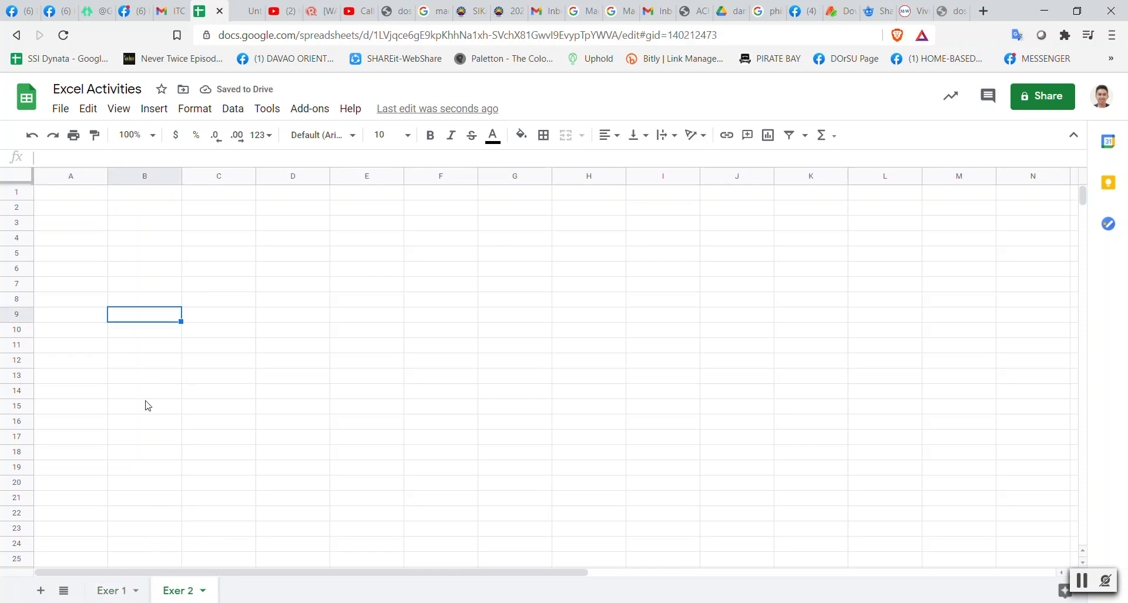
type("JULY MONTHLY EXPENSES")
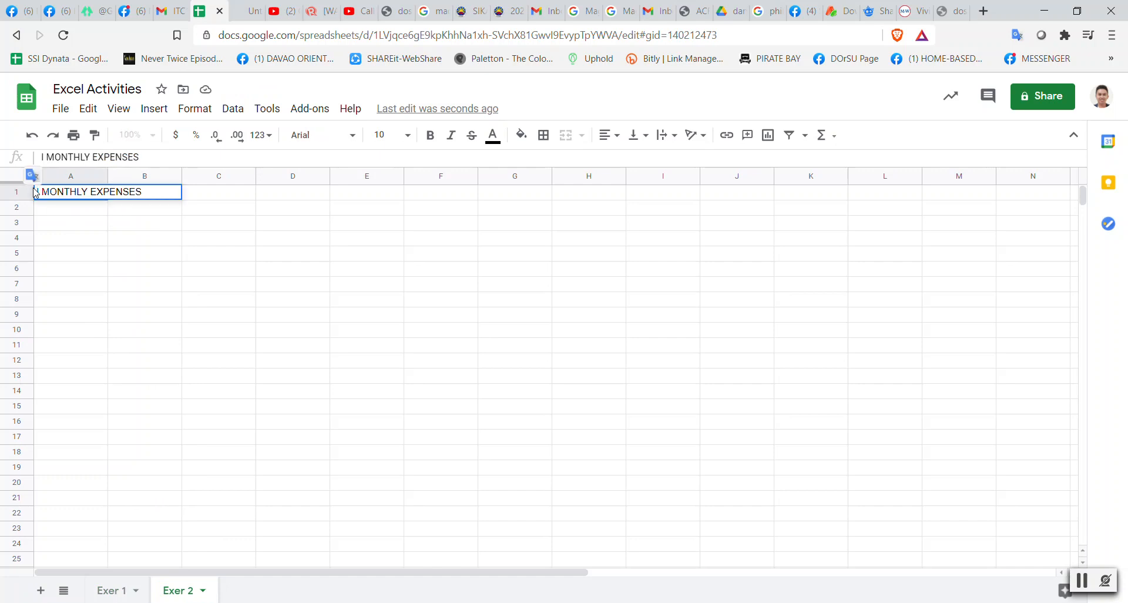
type("au")
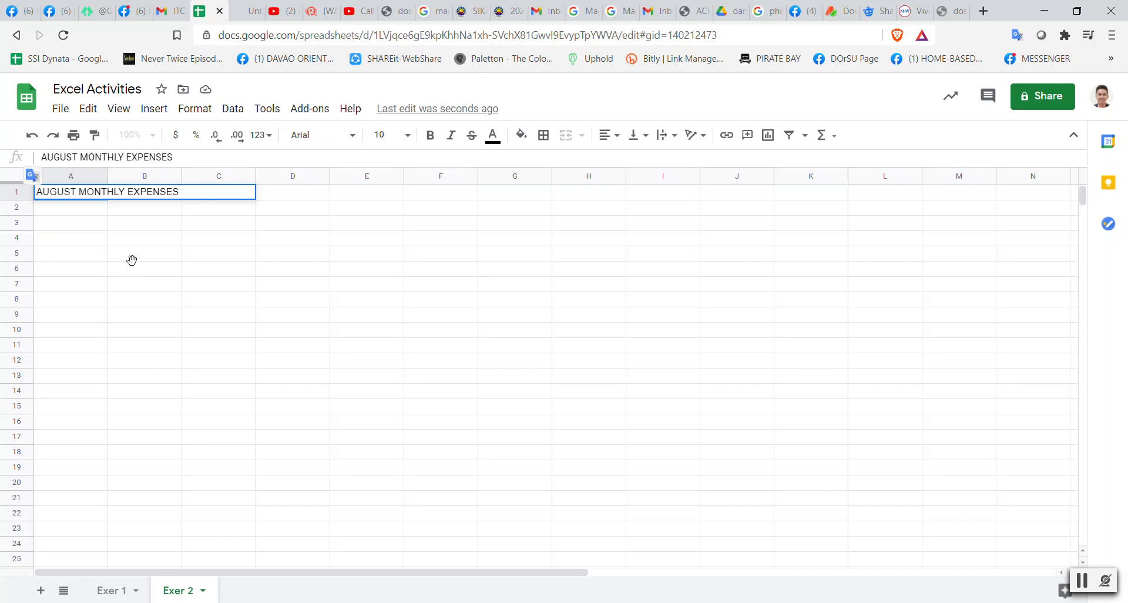
left_click(40, 590)
type("e")
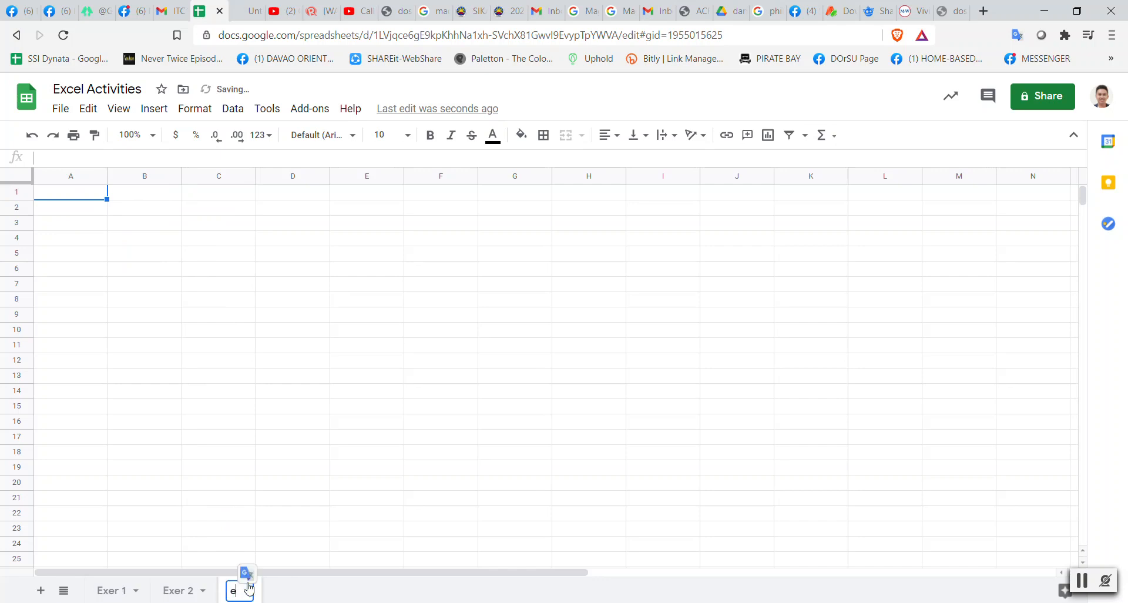
Name the third sheet 'Exer 3', add Sheet4, and return to the Gmail attachments message.
type("X")
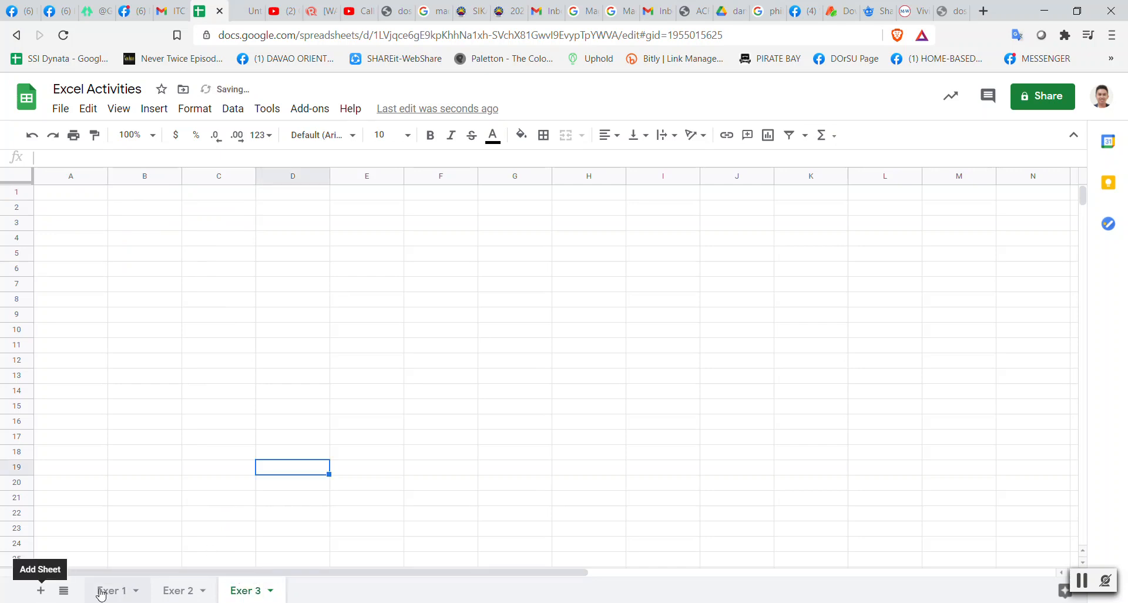
left_click(41, 590)
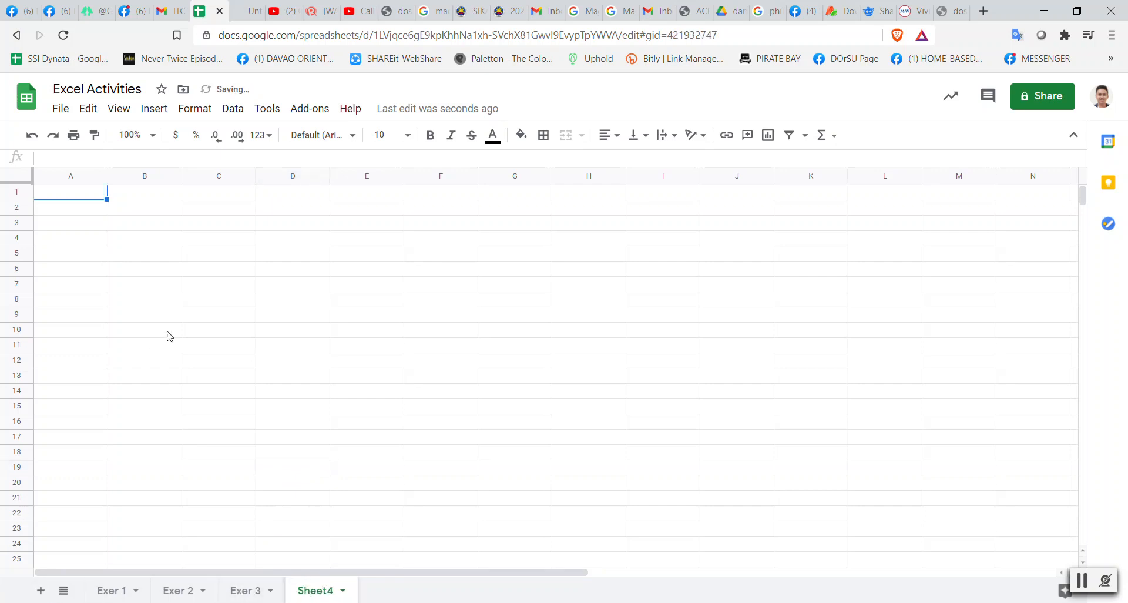
mouse_move(957, 548)
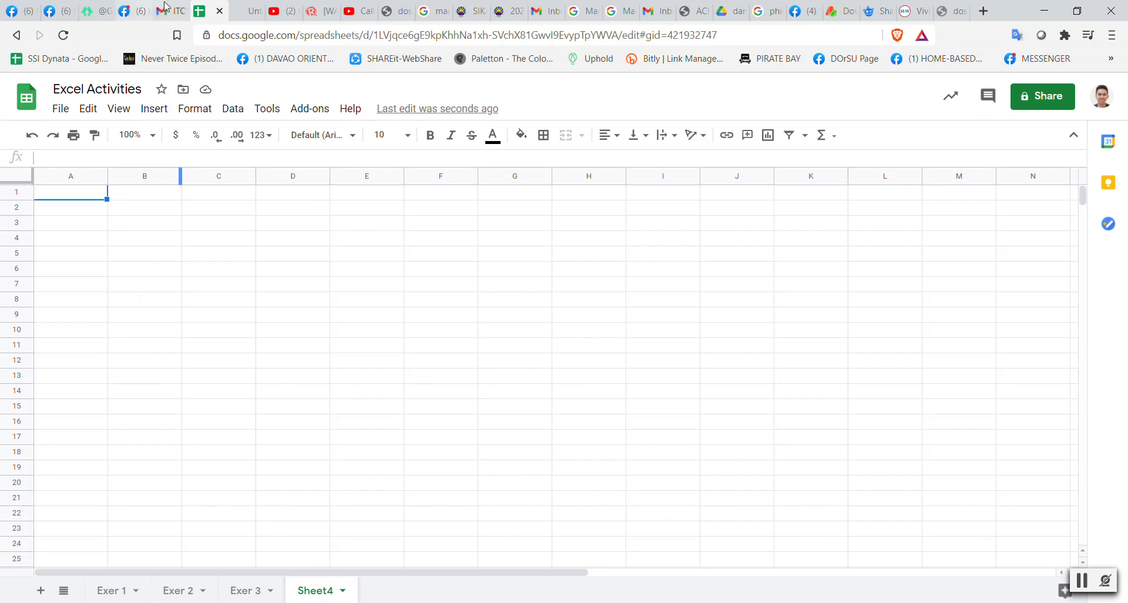
left_click(170, 12)
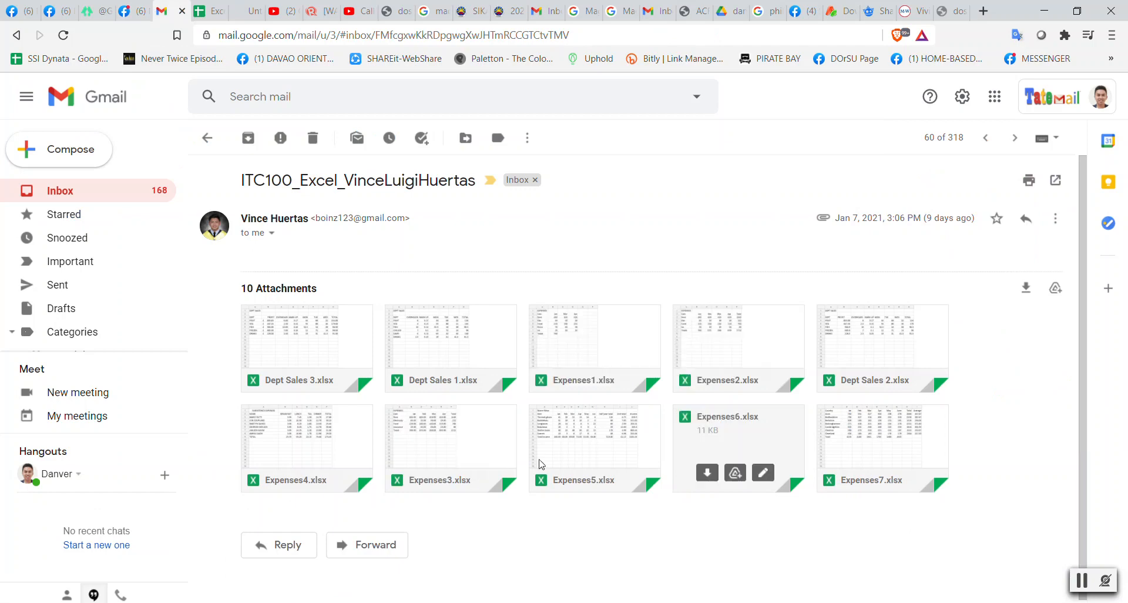